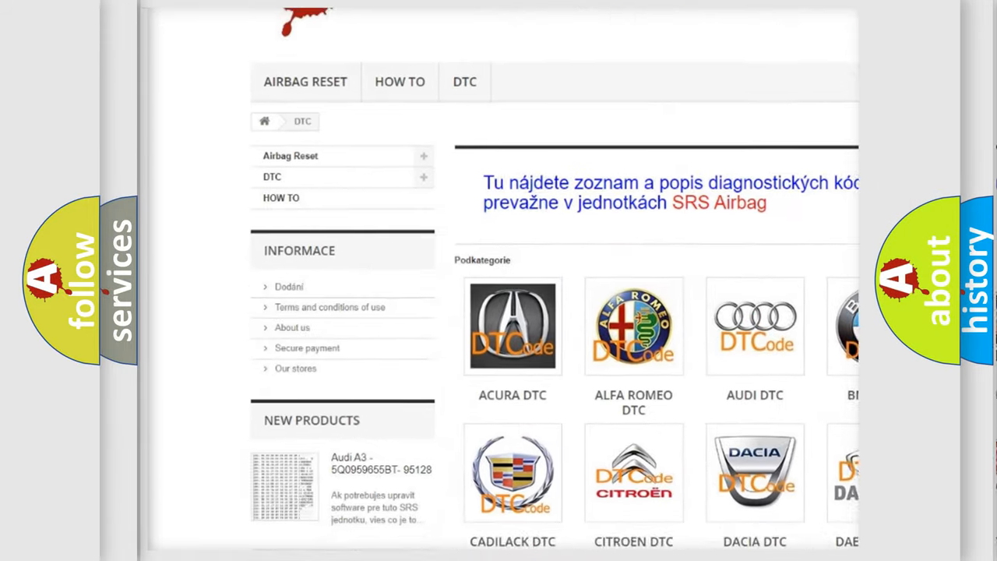
scroll("down", 3)
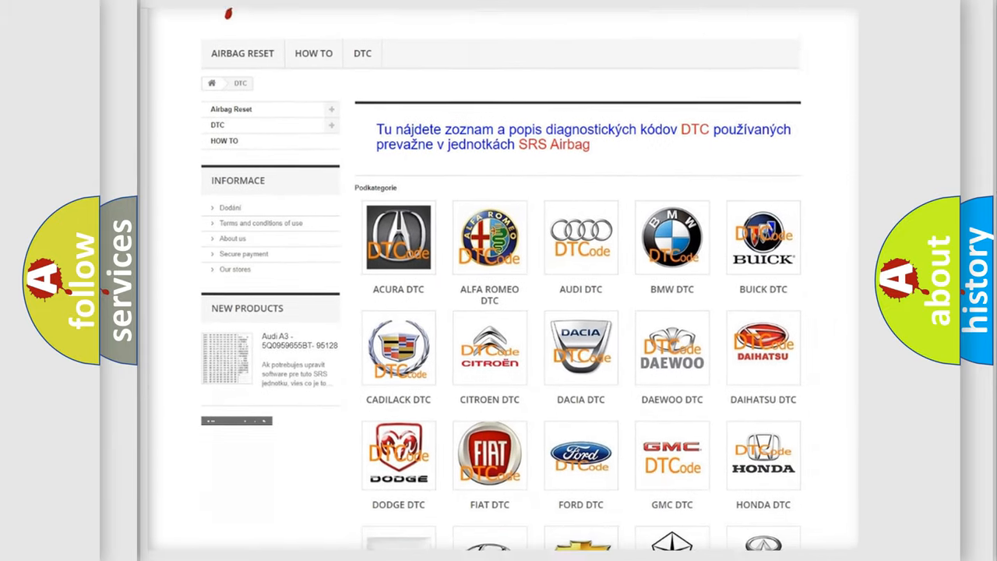
scroll("down", 3)
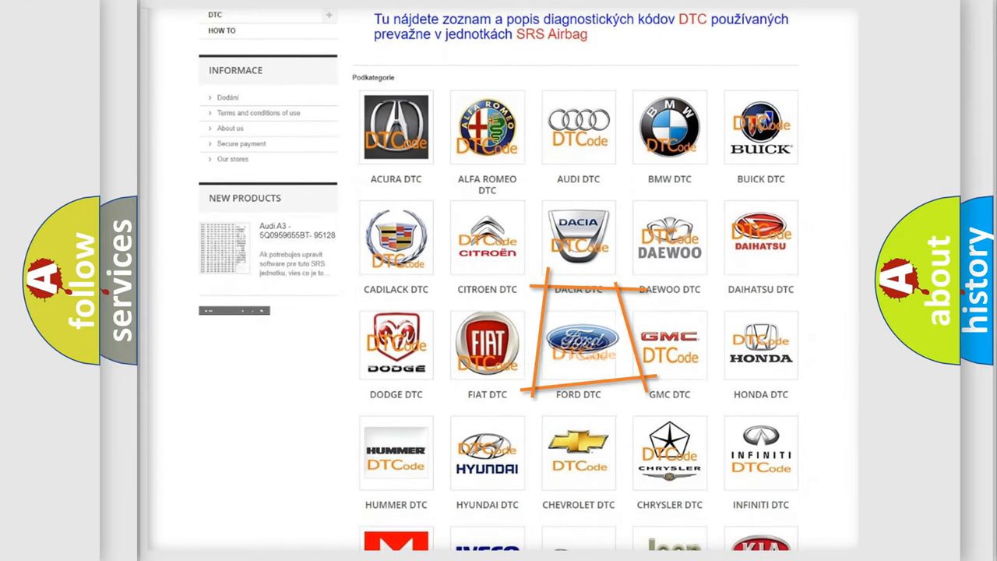